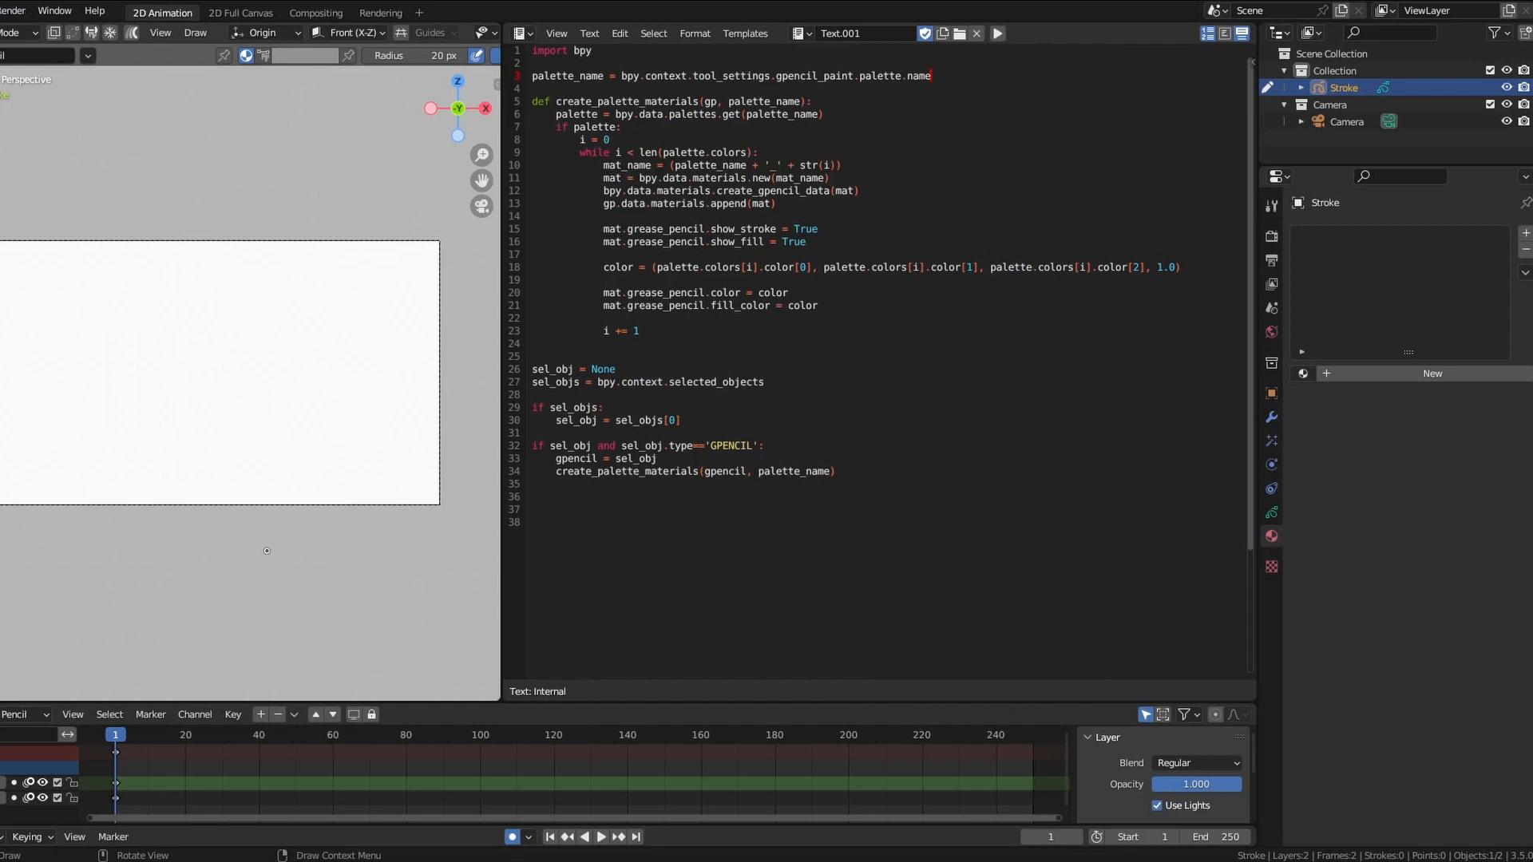
- Run the palette script so Stroke gets materials nopal_0.001 through nopal_6.001
left_click(304, 54)
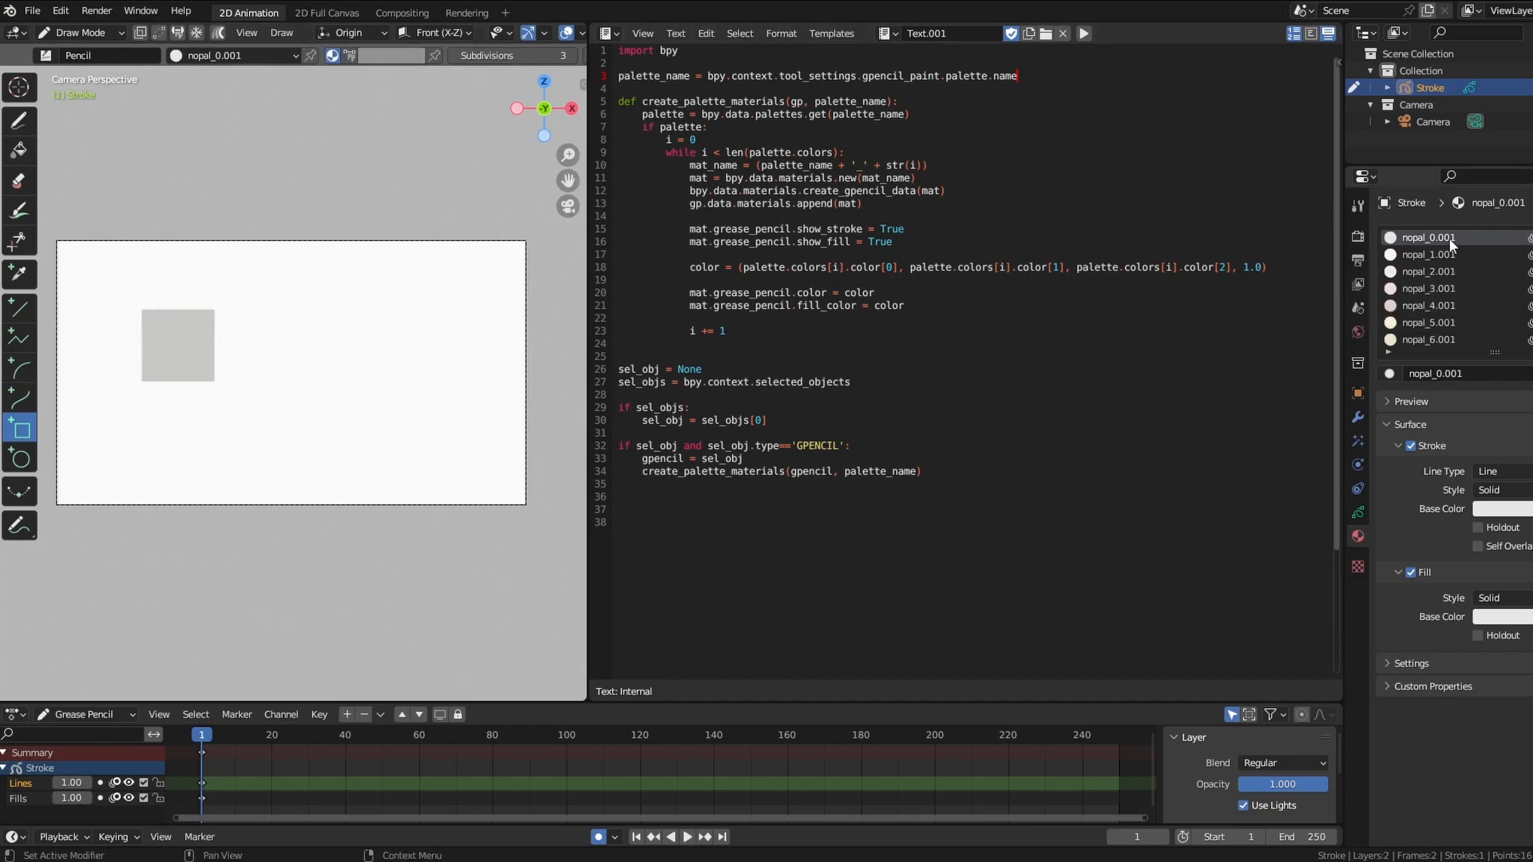
- Draw a second, lighter square overlapping the first with the Box tool, using nopal_0.001
left_click_drag(177, 317, 230, 386)
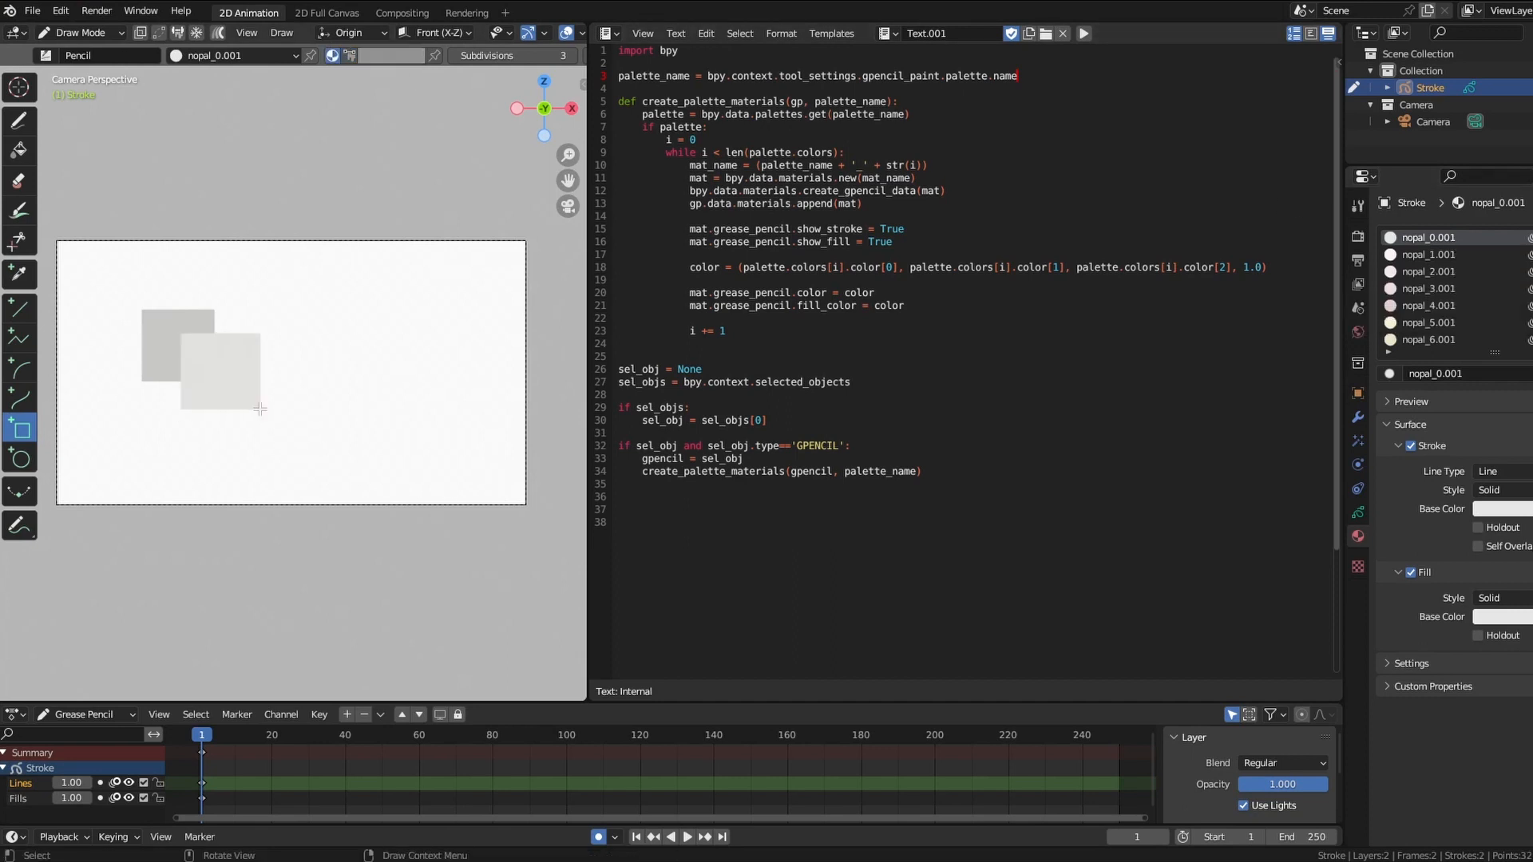
mouse_move(339, 460)
type("from mat")
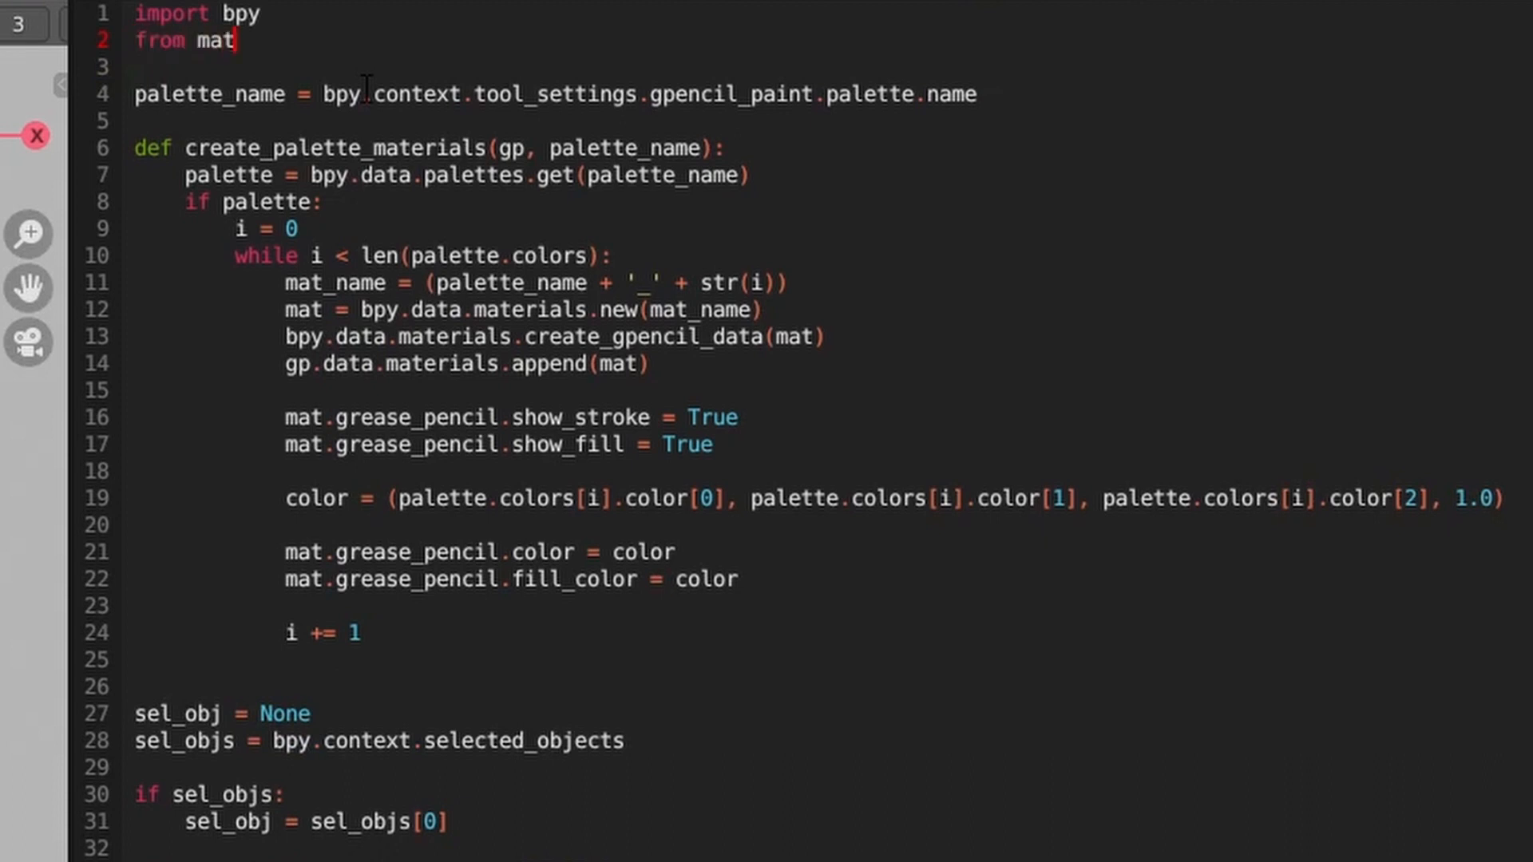
- Add 'from mathutils import Color' and create c = Color(palette.colors[i].color) in the loop
type("hutils import Color")
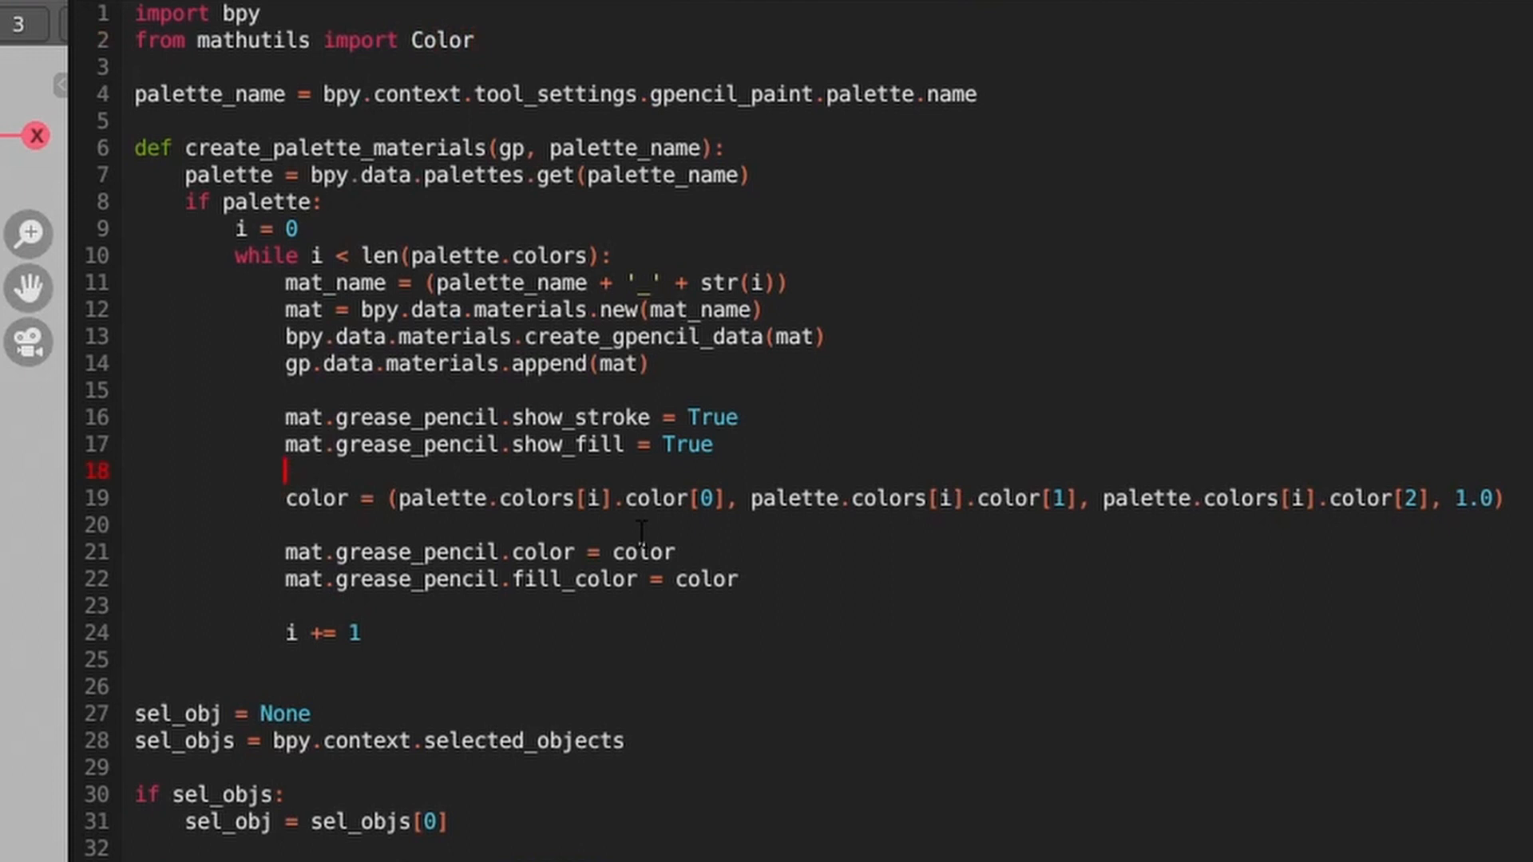
type("c = Color")
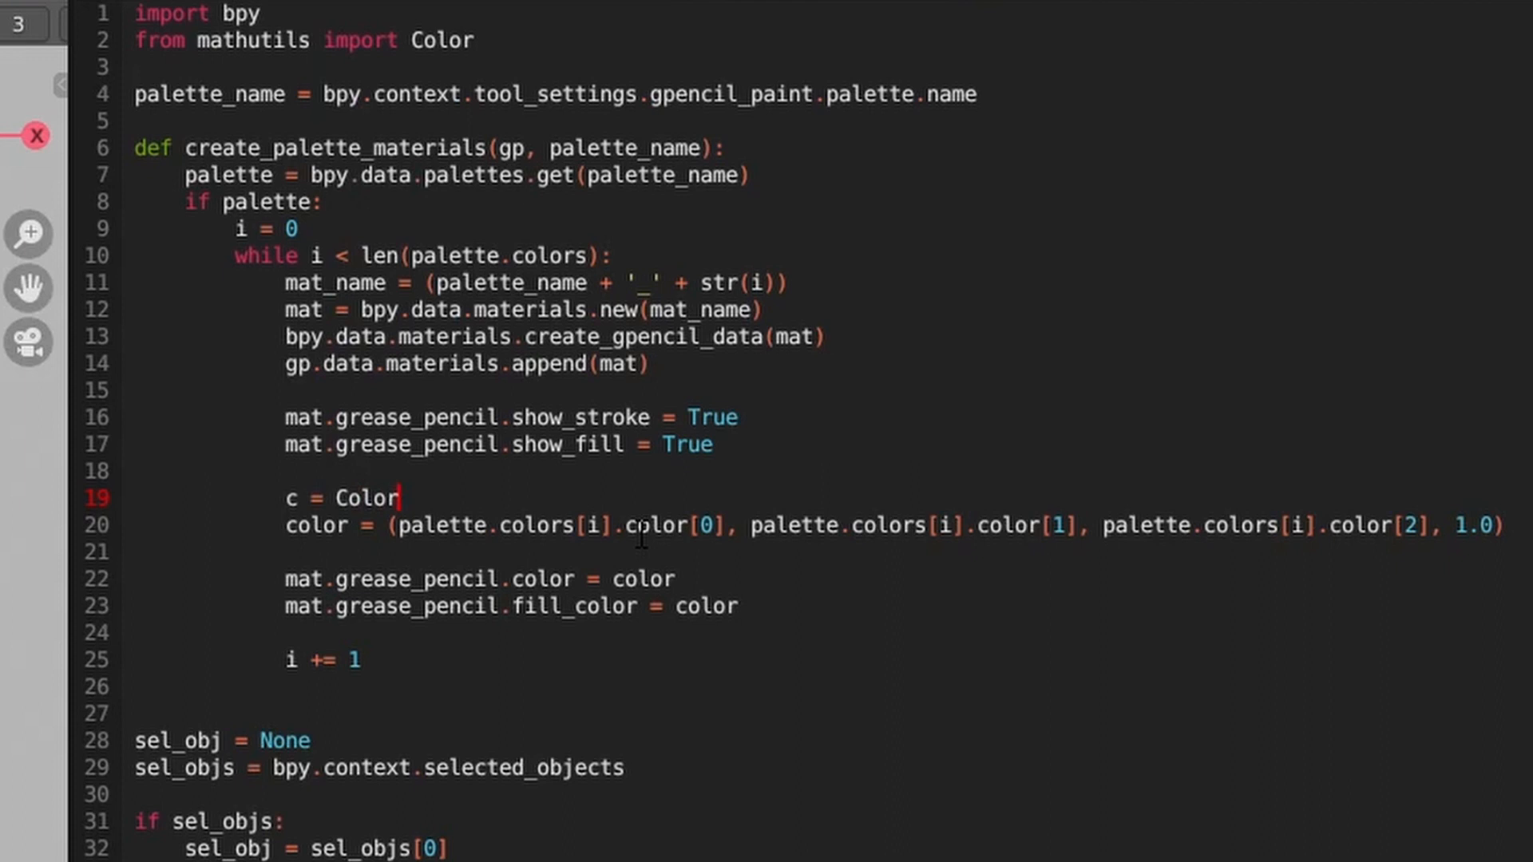
type("(palette.colors")
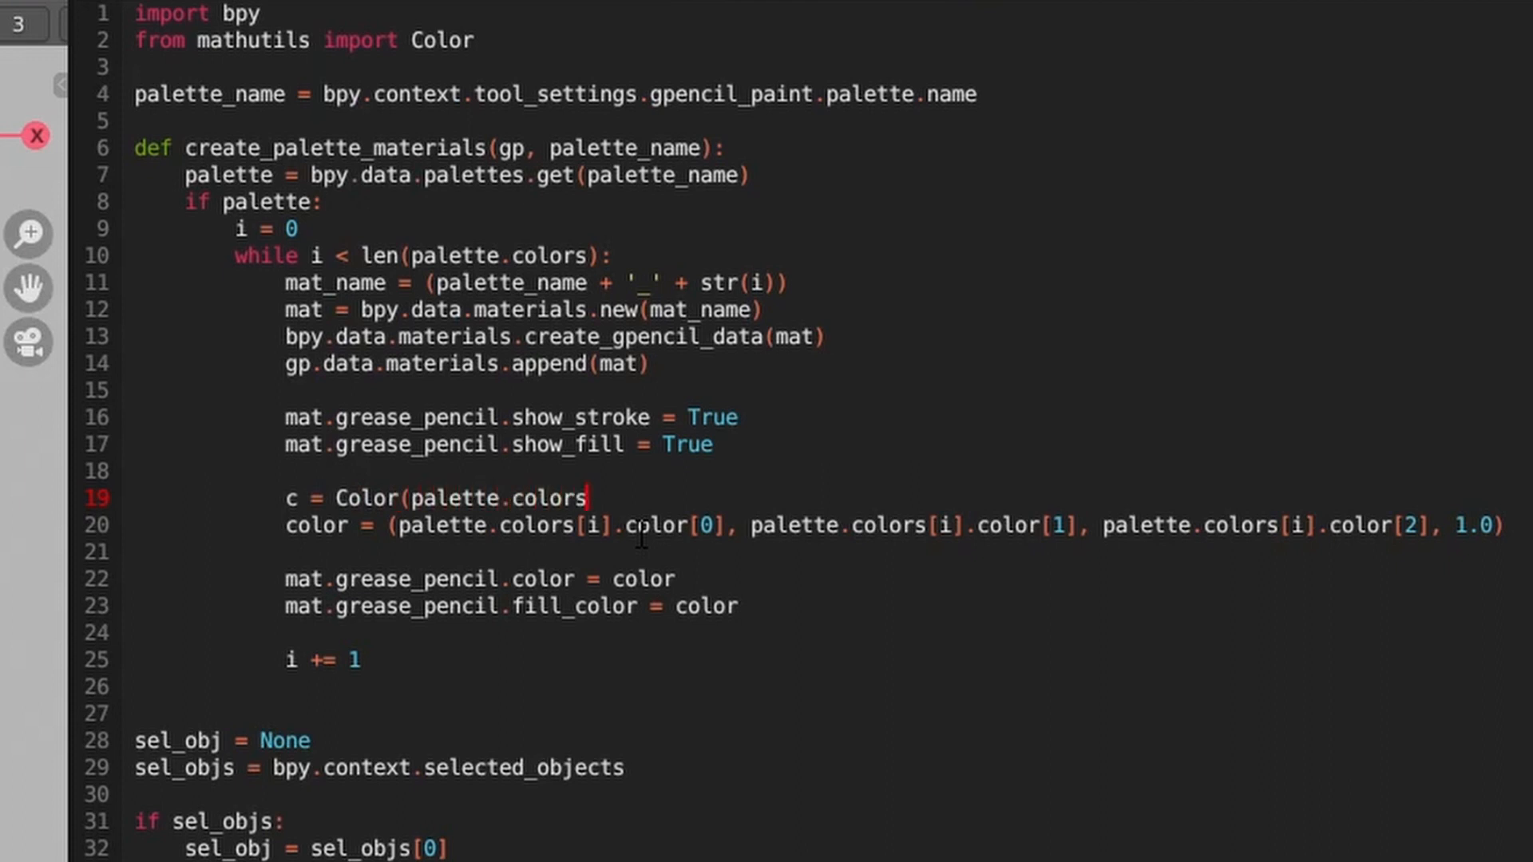
type("[i].color")
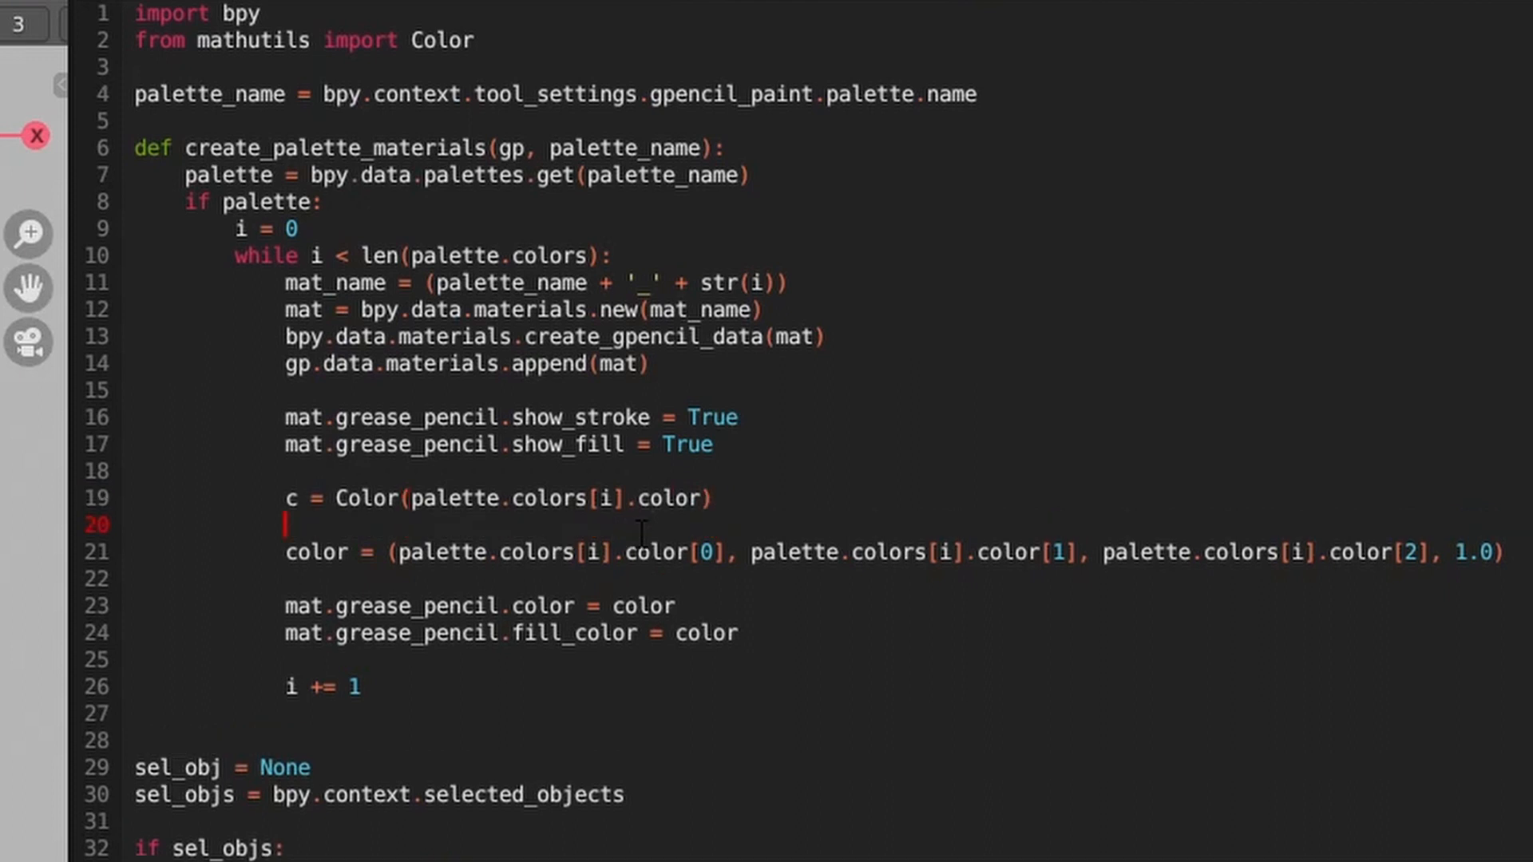
- Add color_lin = c.from_srgb_to_scene_linear() and select the colour tuple to replace
type("color_lin = c.from")
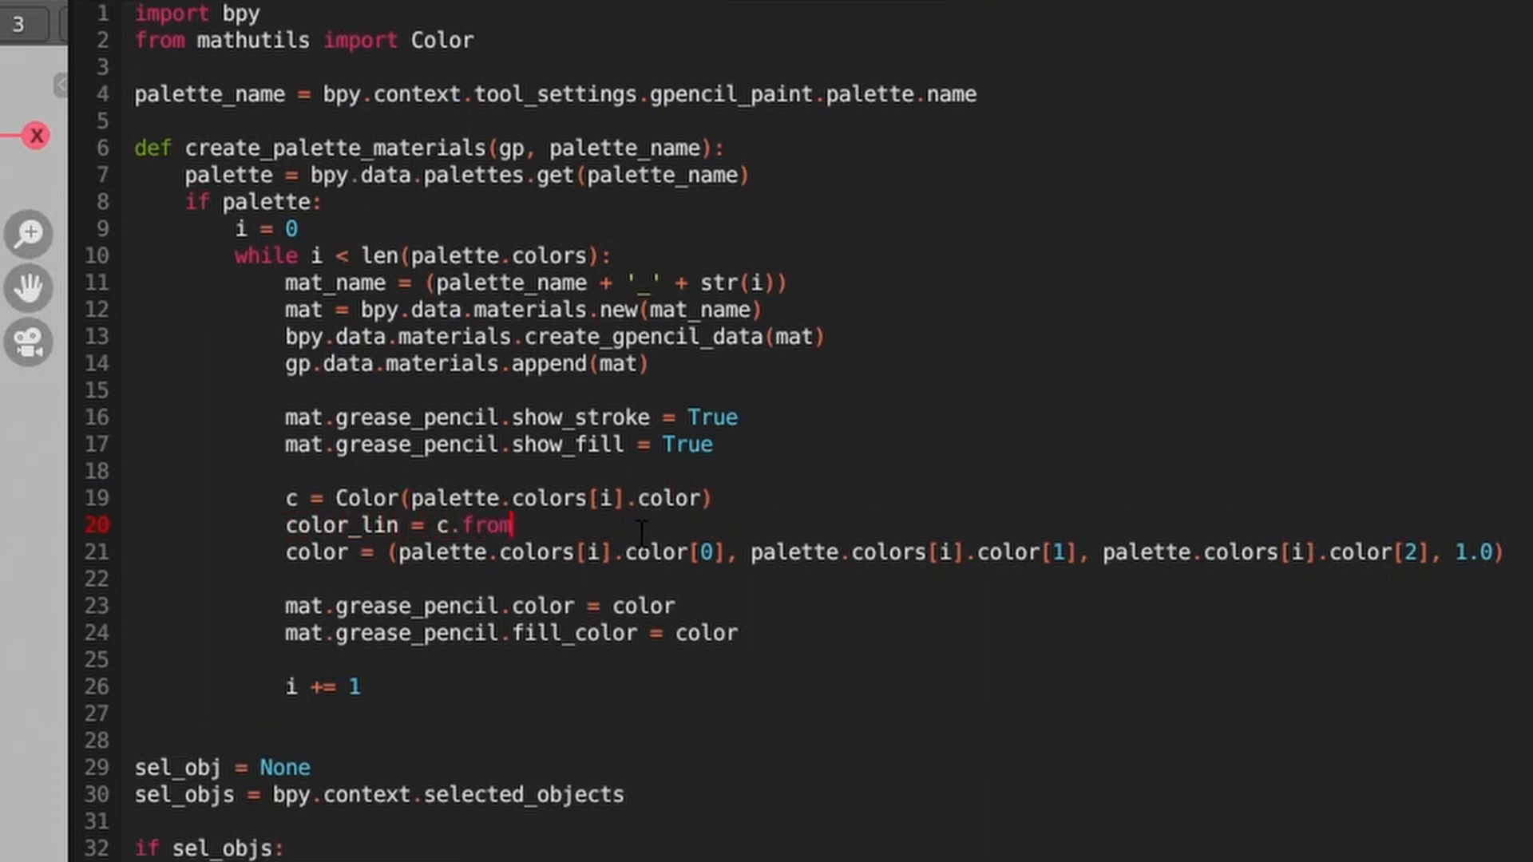
type("_srgb_to")
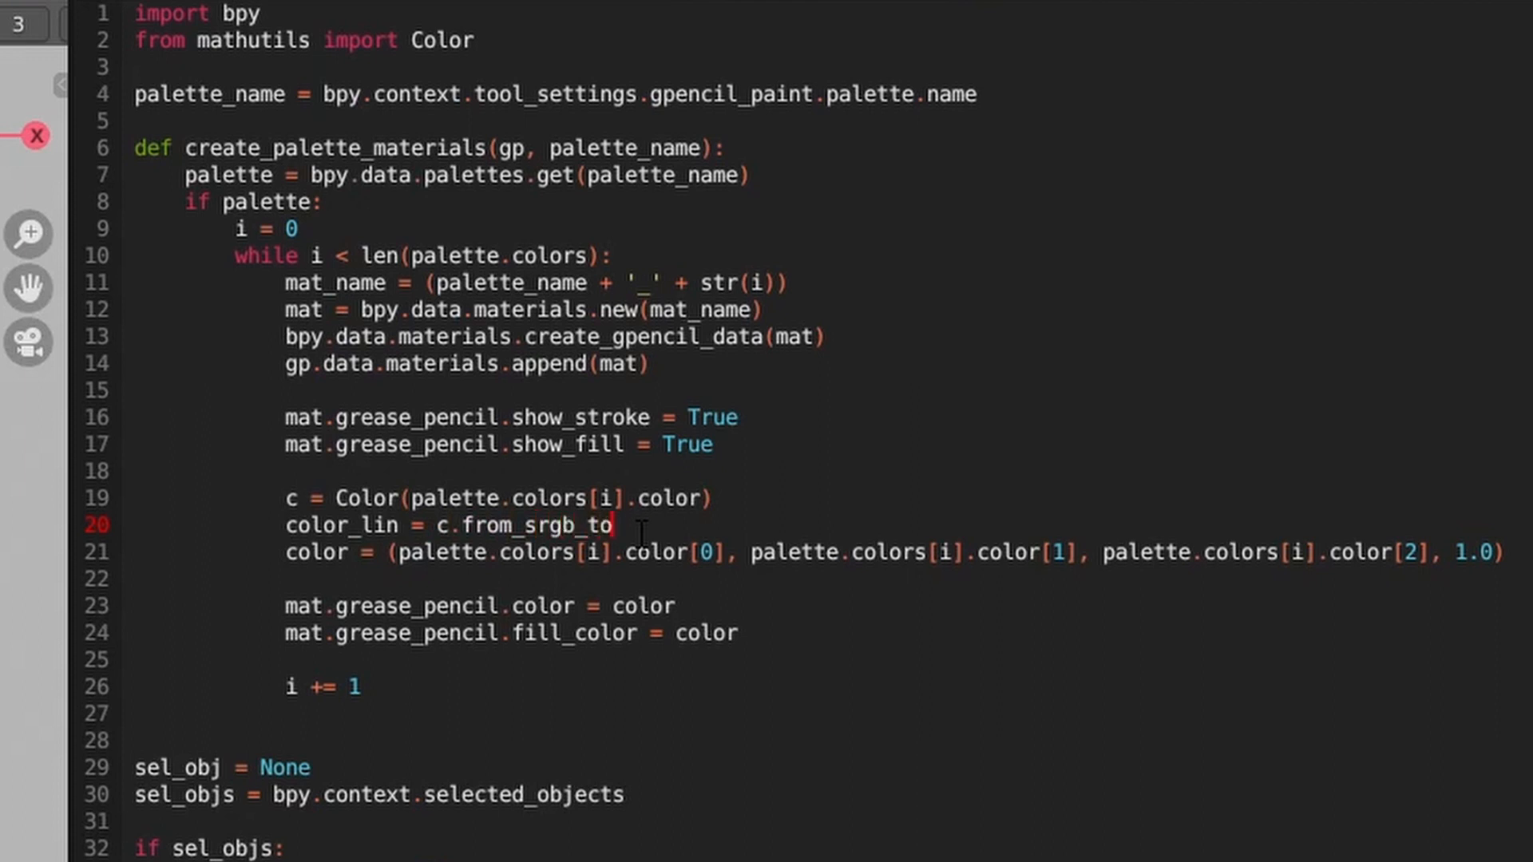
type("_scene")
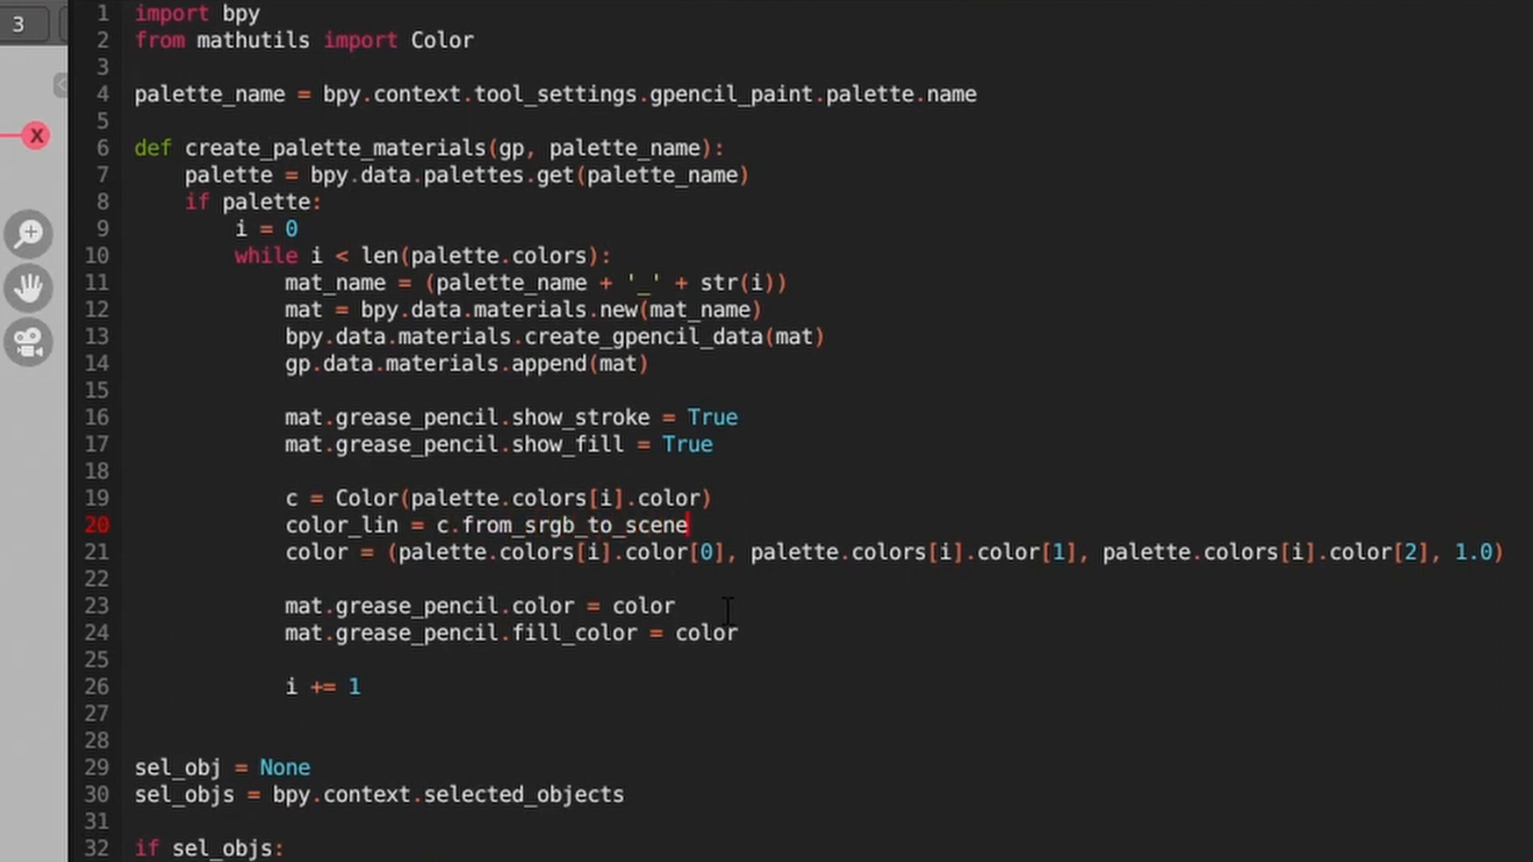
type("_linear()")
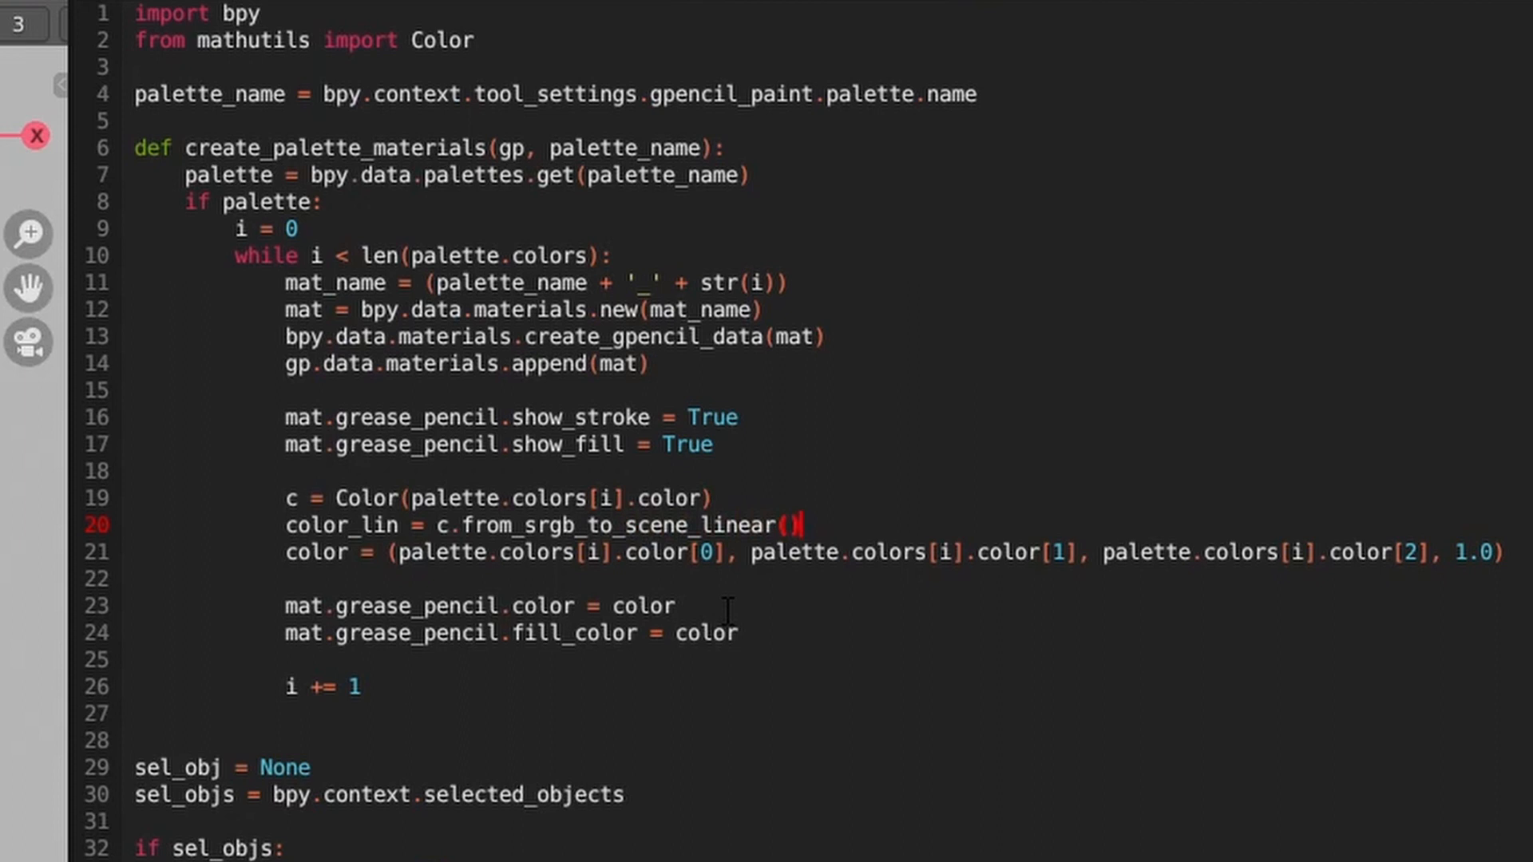
mouse_move(596, 856)
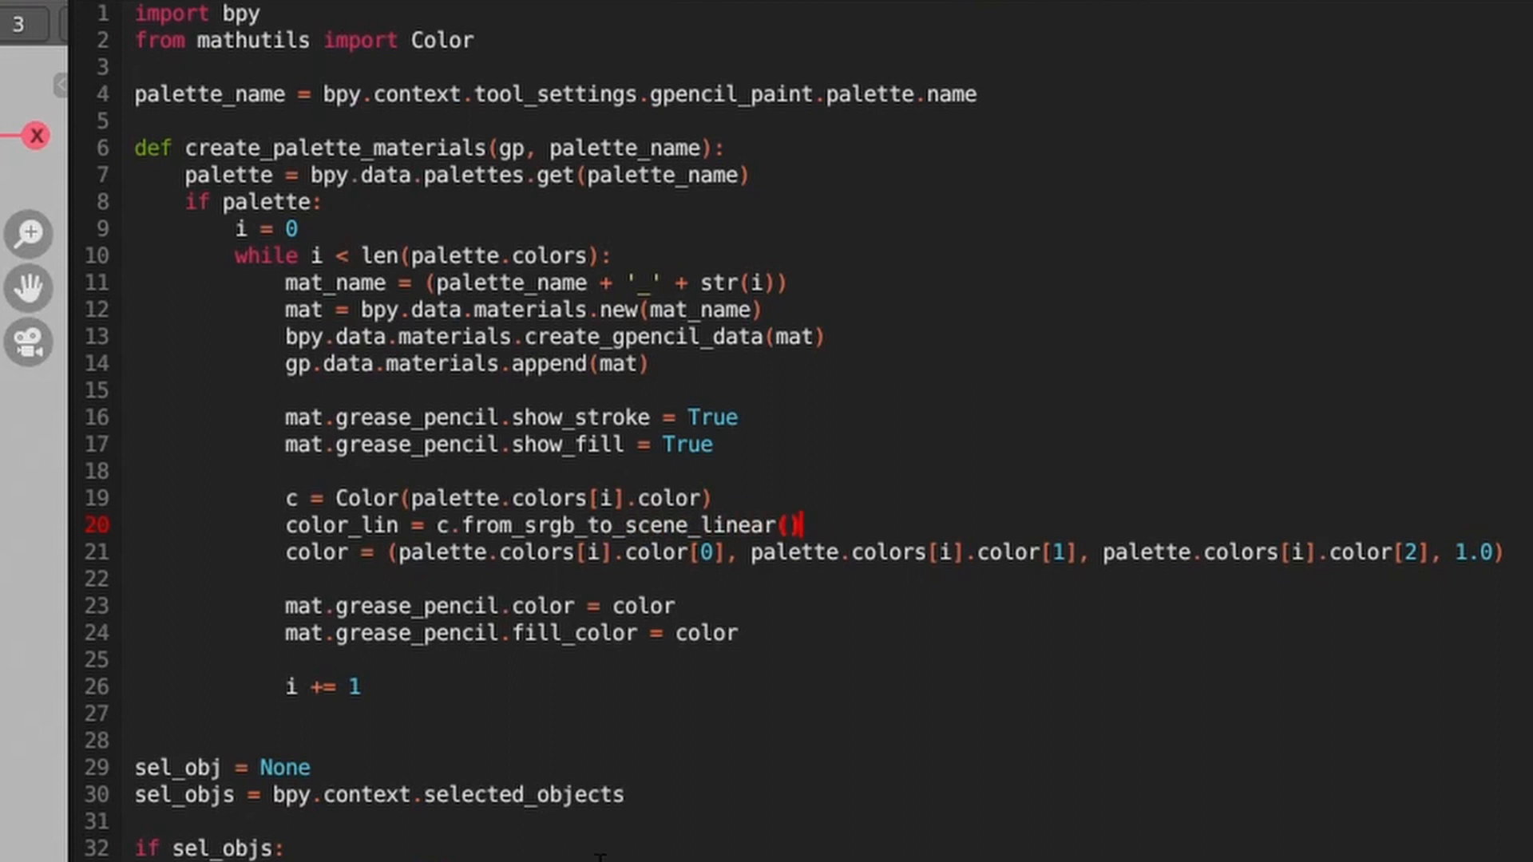
double_click(332, 525)
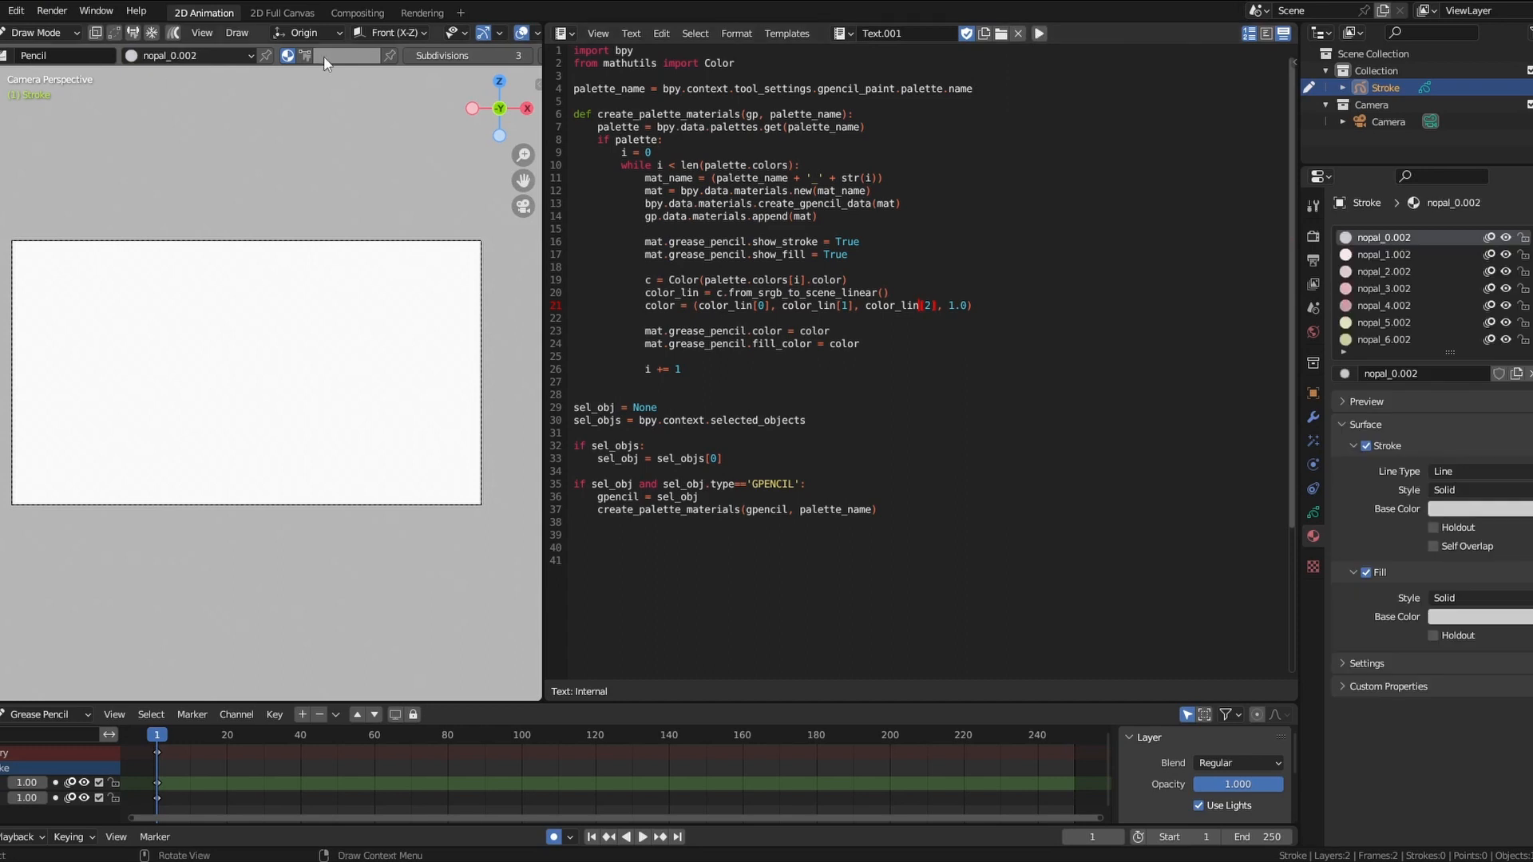
- Use color_lin[0..2] for the material colour, rerun the script and draw with the material's colour
left_click(345, 54)
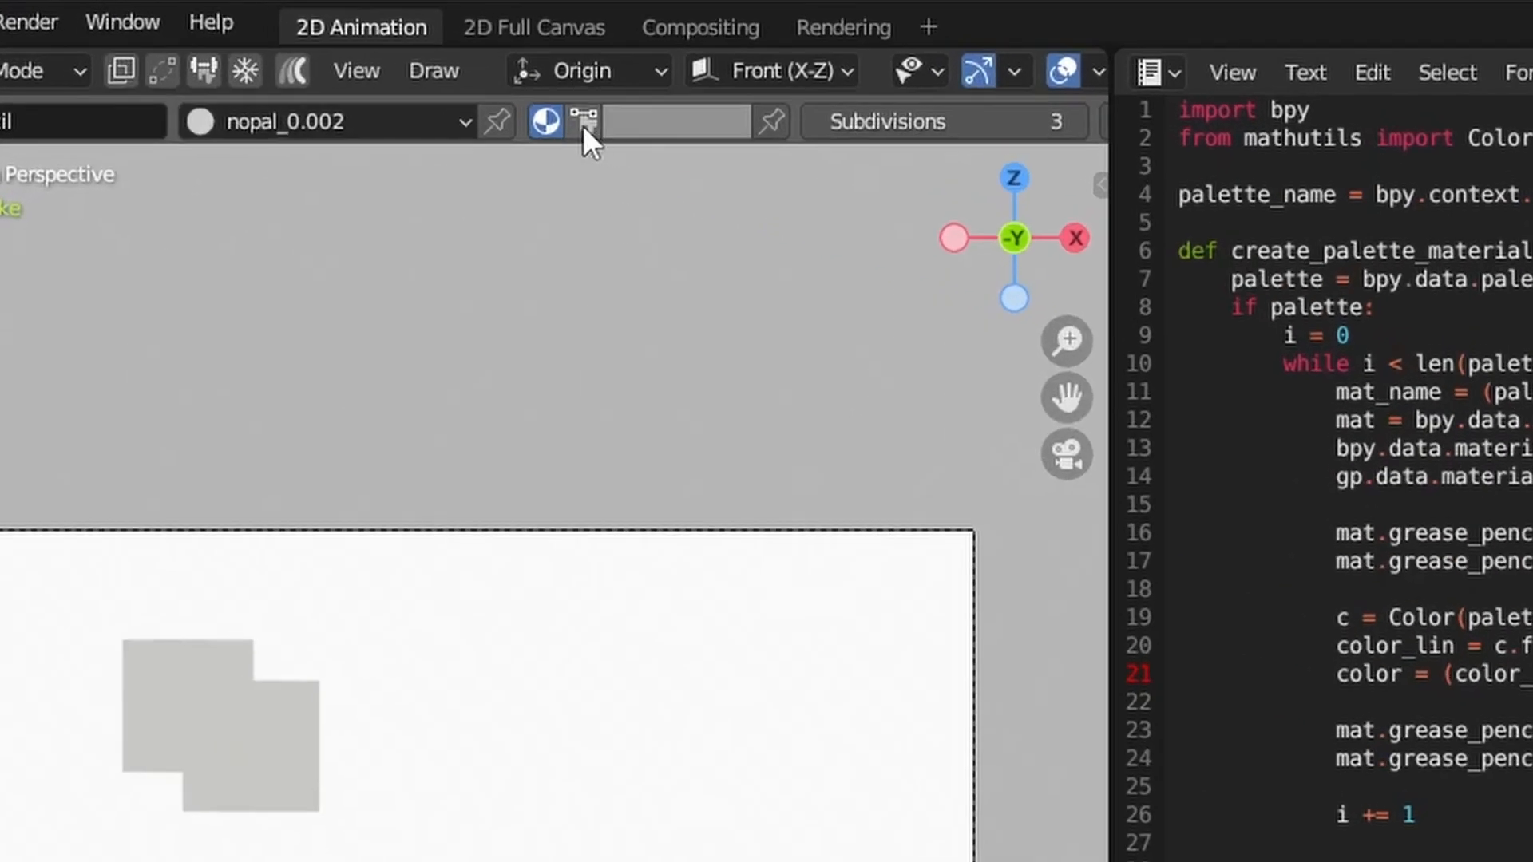
- Switch Draw Mode to painting with vertex colour, confirming the greys match nopal_0.002
left_click(581, 122)
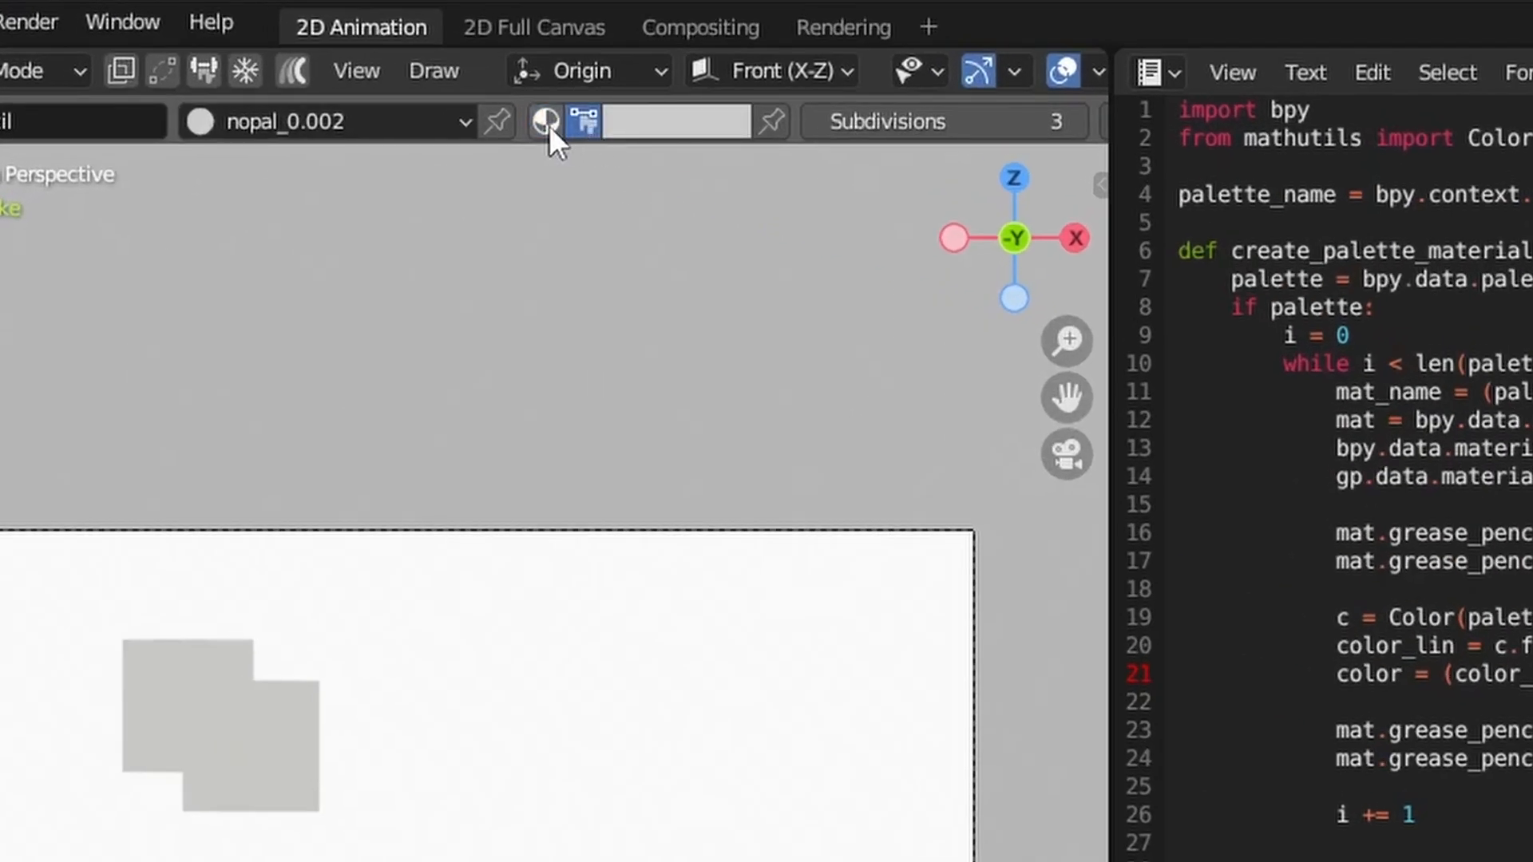